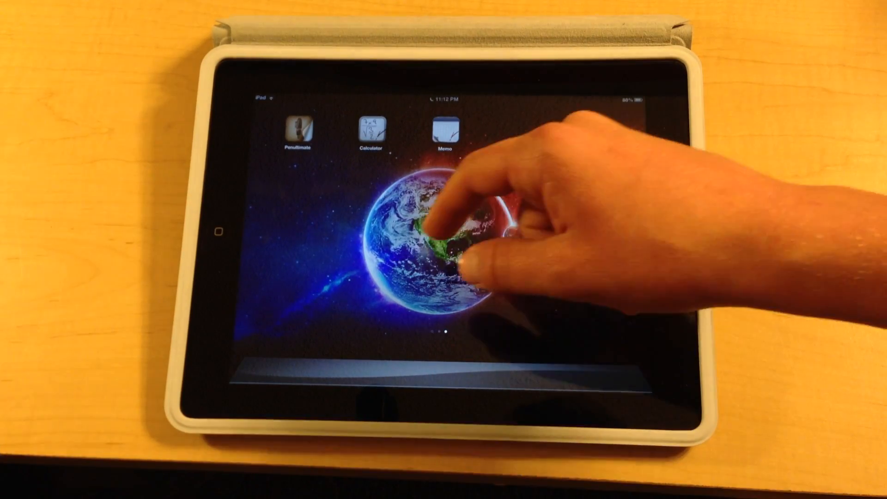
Launch Penultimate from the iPad home screen to reach its notebook list with Notes 1
{"action": "left_click", "coordinate": [297, 129]}
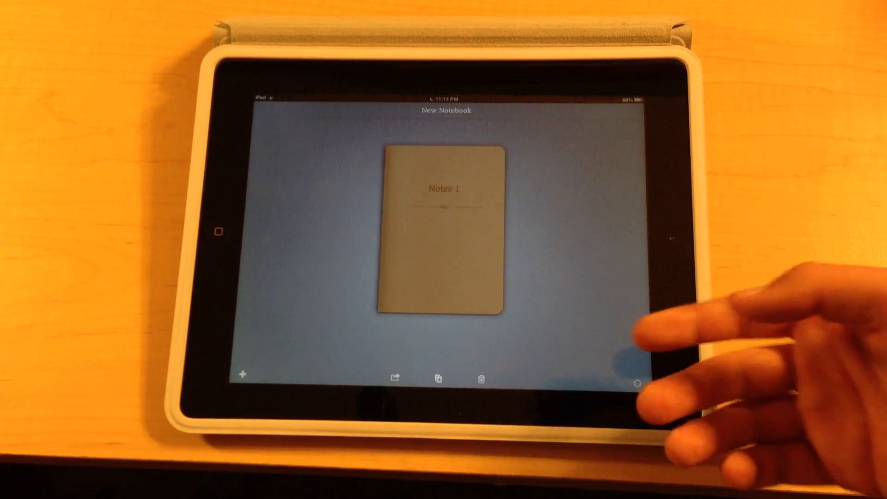
Open Notes 1, return to My Notebooks, and show Notes 1's share destinations
{"action": "left_click", "coordinate": [444, 227]}
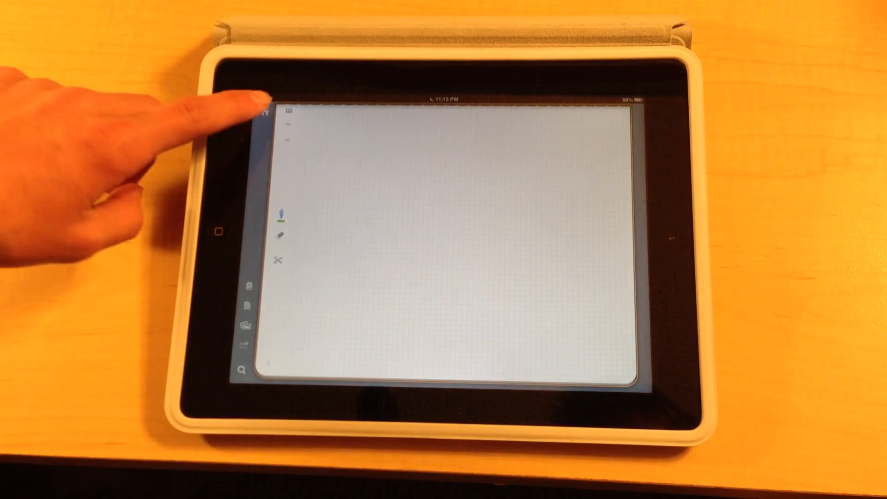
{"action": "left_click", "coordinate": [287, 109]}
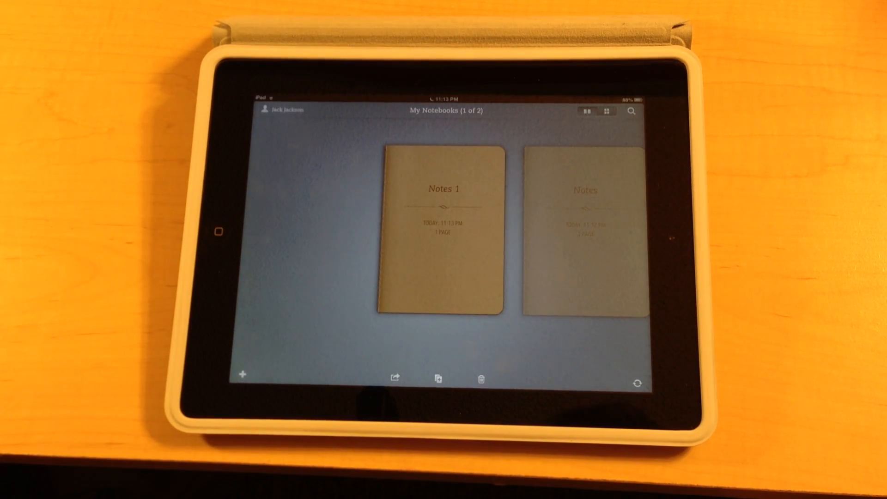
{"action": "left_click", "coordinate": [396, 379]}
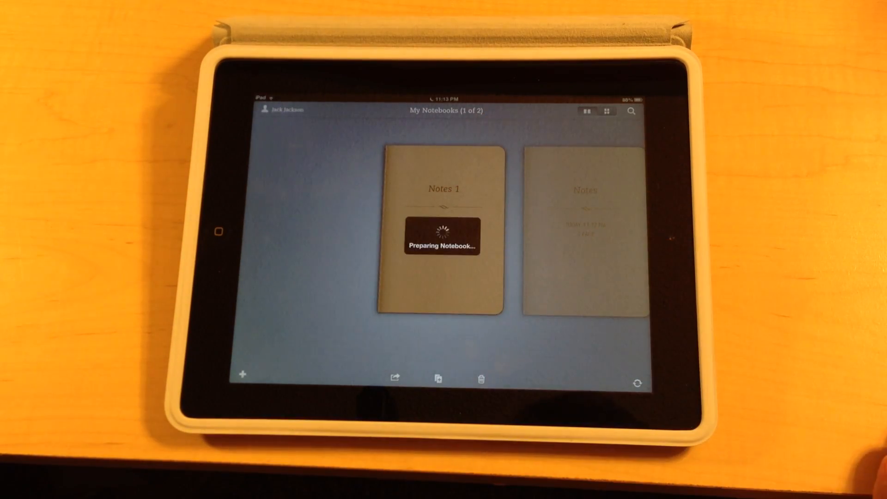
{"action": "left_click", "coordinate": [395, 379]}
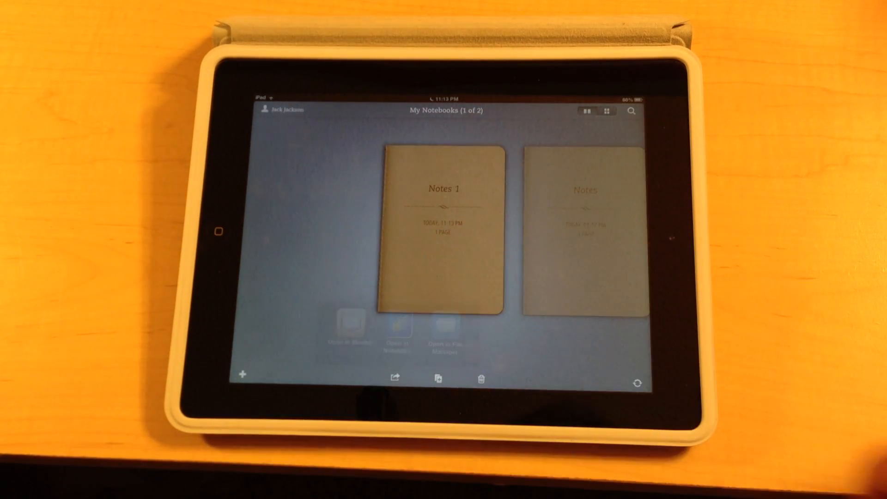
Use Merge into... to combine Notes 1 with the Notes notebook
{"action": "left_click", "coordinate": [438, 379]}
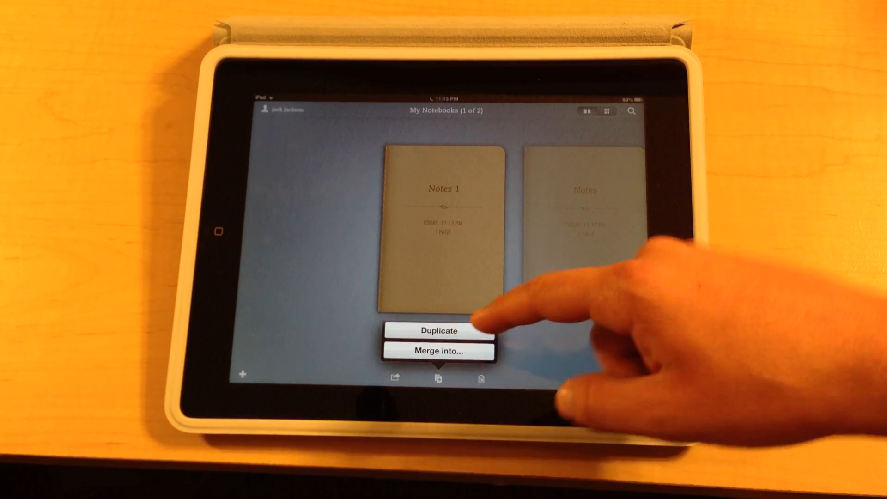
{"action": "left_click", "coordinate": [439, 350]}
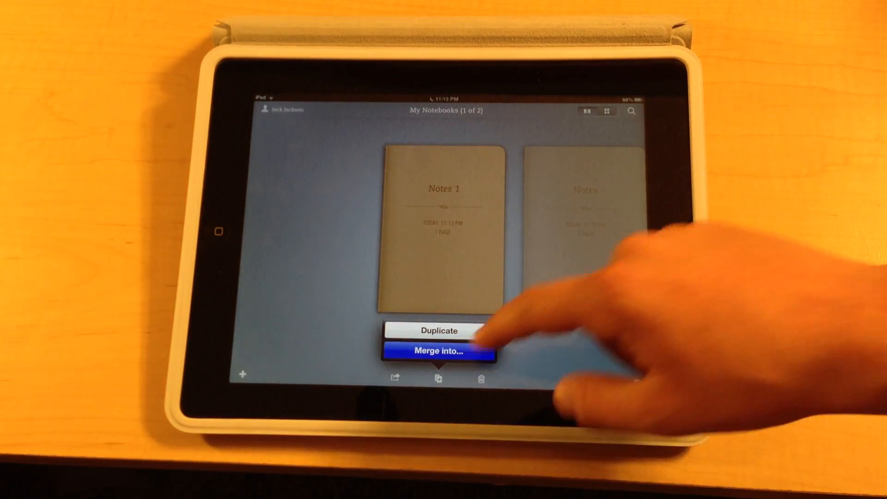
{"action": "left_click", "coordinate": [438, 351]}
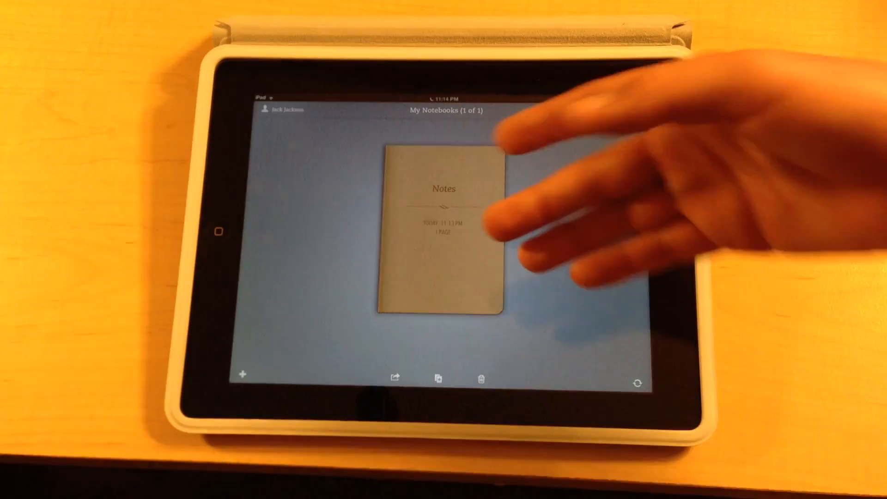
Cancel the Delete Notebook prompt so the Notes notebook is kept
{"action": "left_click", "coordinate": [481, 379]}
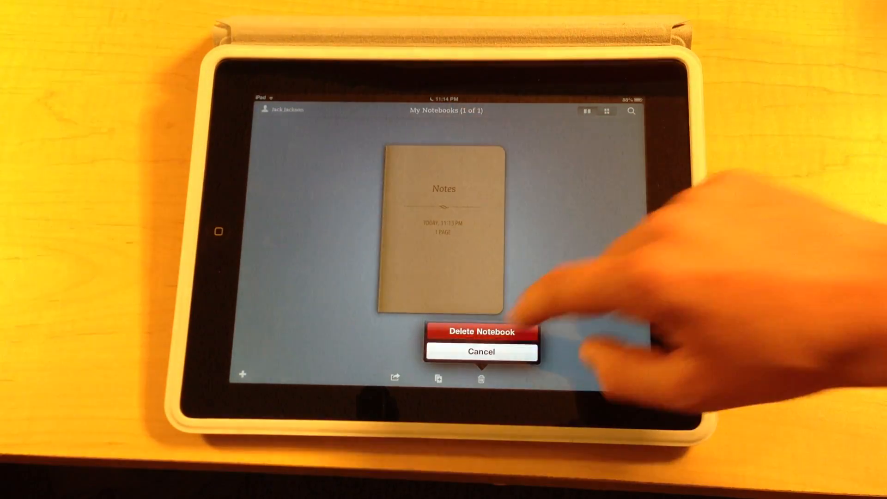
{"action": "left_click", "coordinate": [481, 331]}
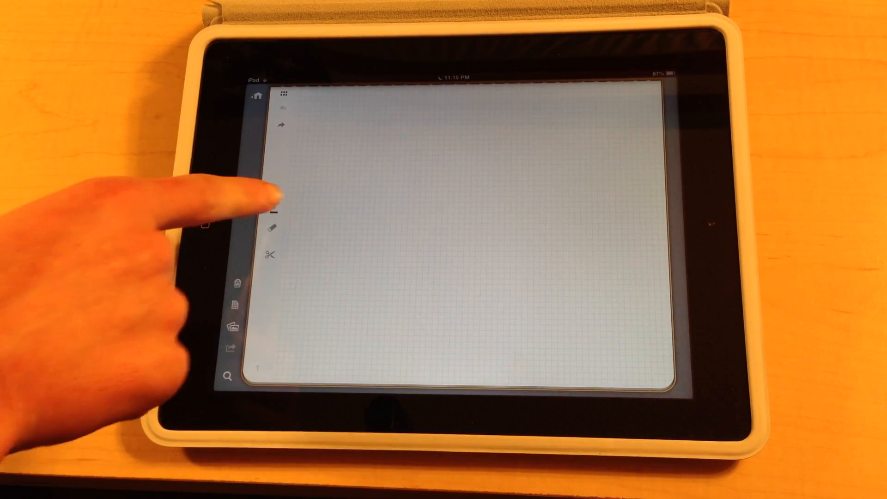
Handwrite Hello! and a circle in red with the pen tool
{"action": "left_click", "coordinate": [273, 211]}
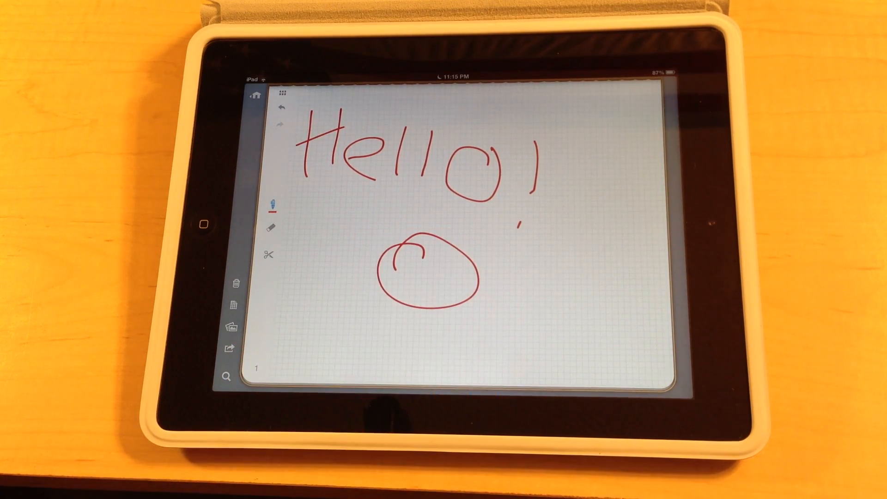
{"action": "left_click", "coordinate": [272, 205]}
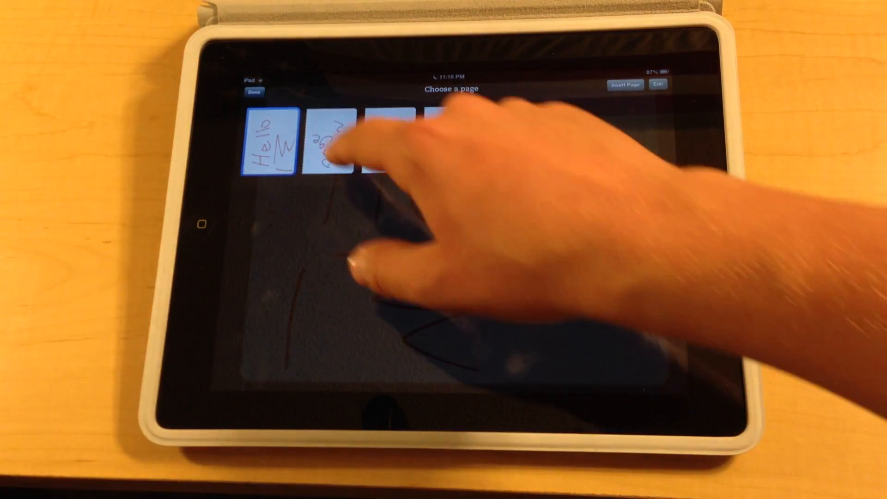
Pick the first page thumbnail, showing Hello and the zigzag, in Choose a page
{"action": "left_click", "coordinate": [331, 142]}
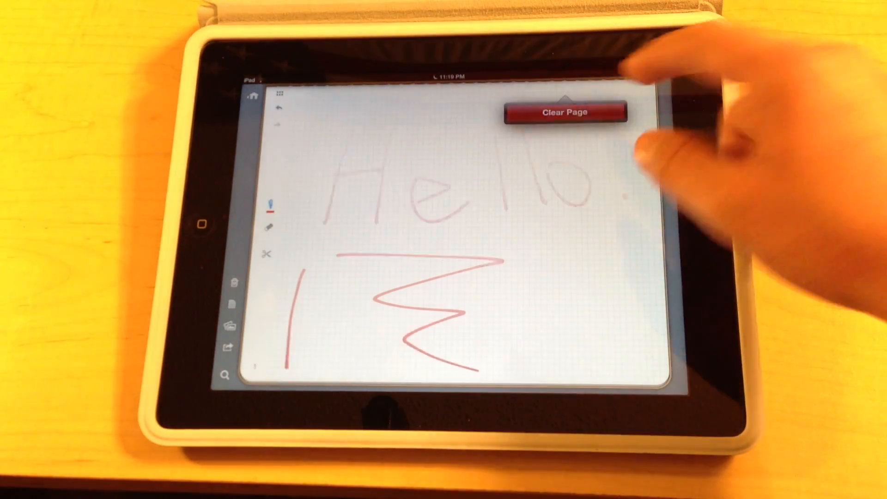
Clear the Hello page, draw red curves, and show the Papers list with The Paper Shop
{"action": "left_click", "coordinate": [565, 111]}
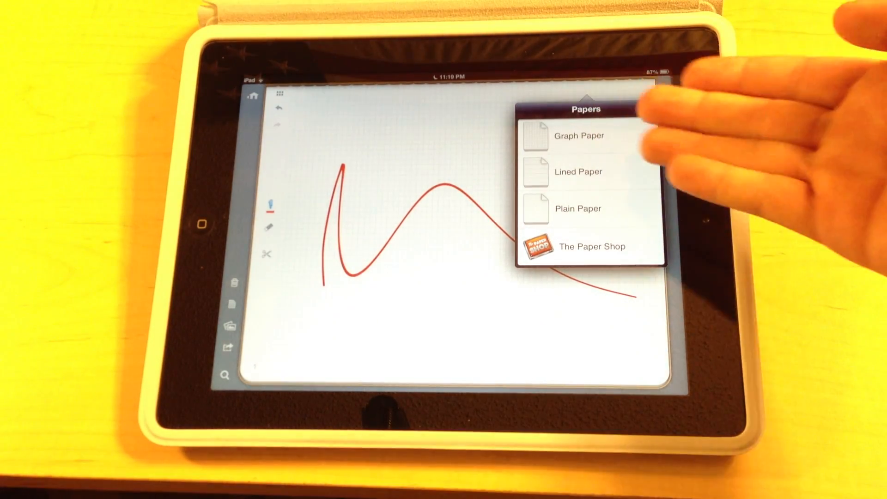
{"action": "left_click", "coordinate": [578, 172]}
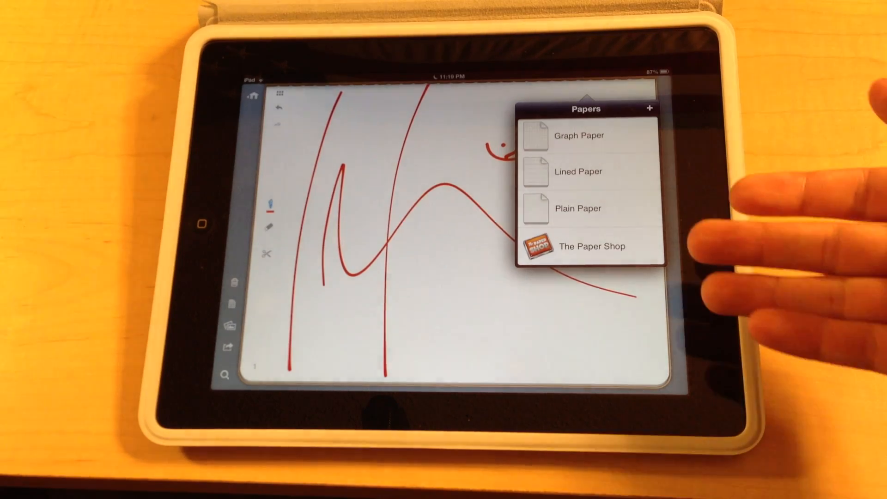
{"action": "left_click", "coordinate": [592, 246]}
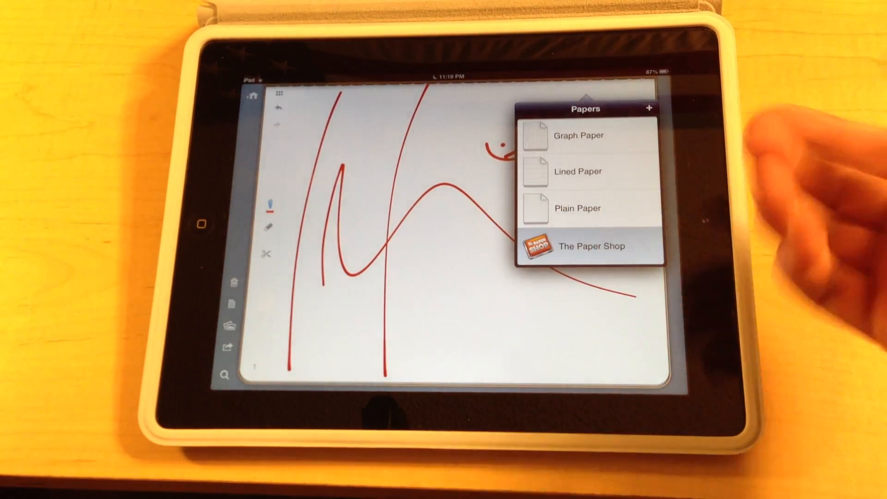
Browse The Paper Shop and tap FREE on the Writing collection
{"action": "left_click", "coordinate": [592, 246]}
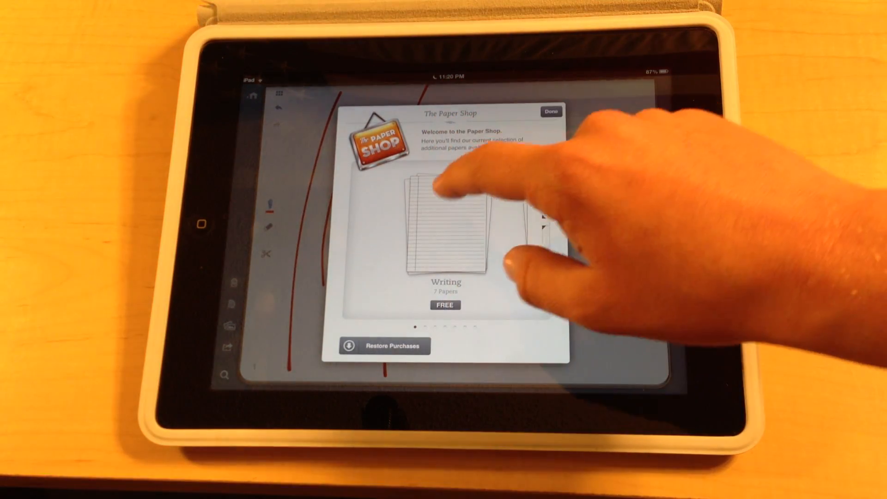
{"action": "left_click", "coordinate": [445, 227]}
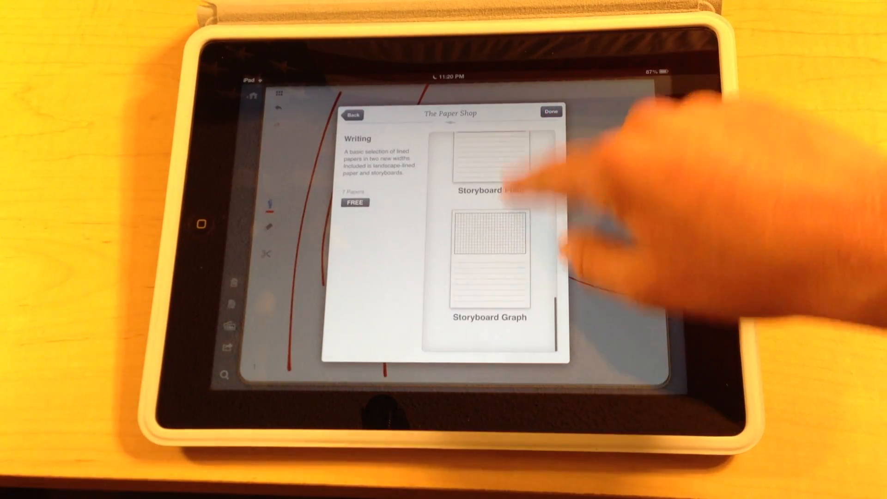
{"action": "scroll", "scroll_direction": "down", "scroll_amount": 3}
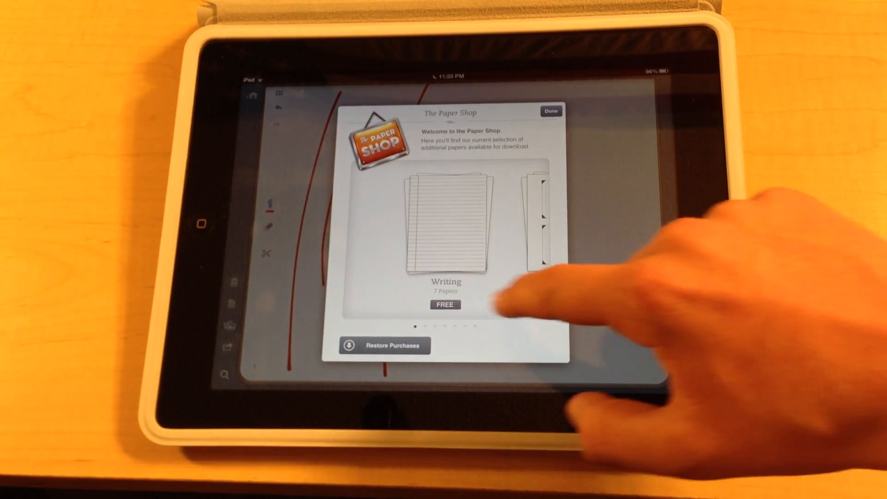
{"action": "left_click", "coordinate": [444, 304]}
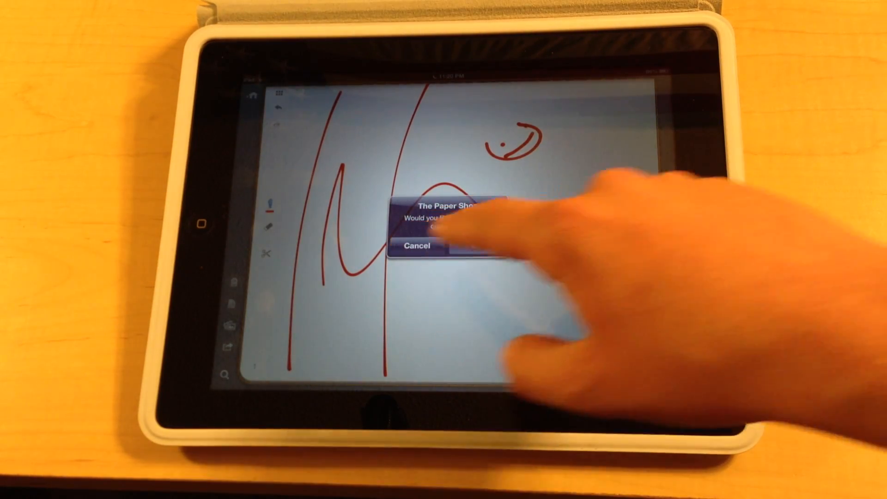
Confirm the Writing download, then browse Photo Pages and other shop collections
{"action": "left_click", "coordinate": [418, 247]}
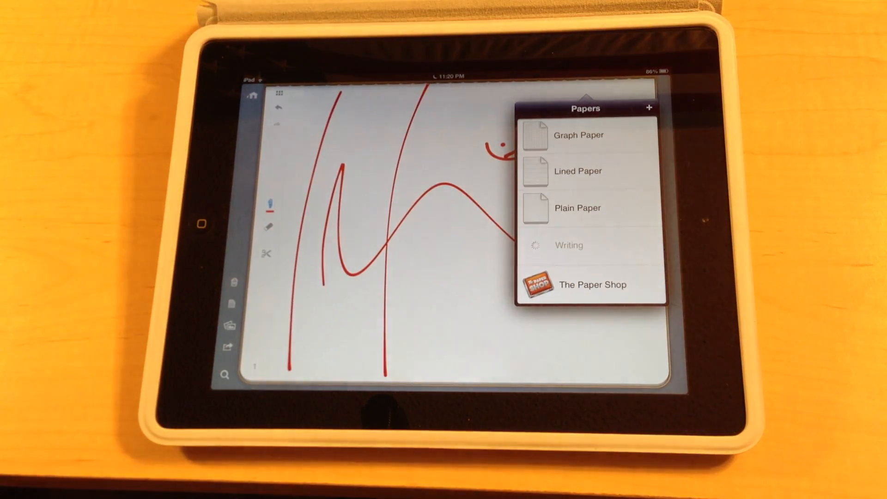
{"action": "left_click", "coordinate": [591, 285]}
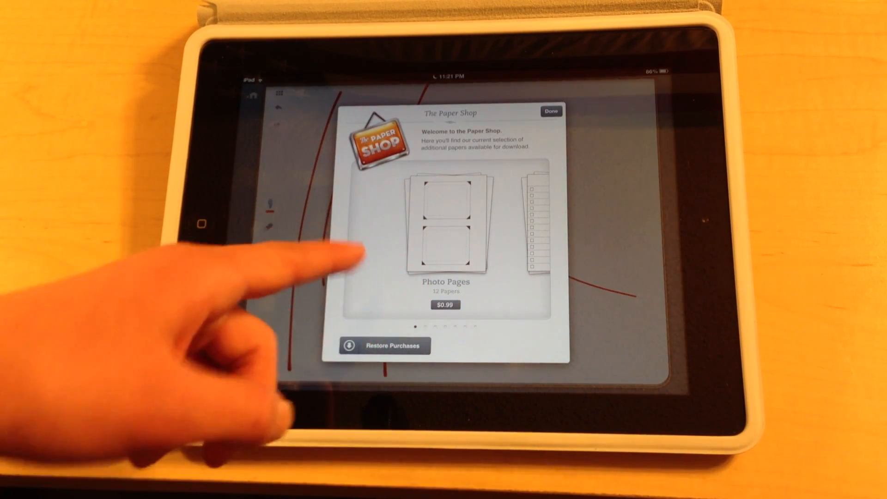
{"action": "left_click", "coordinate": [445, 226]}
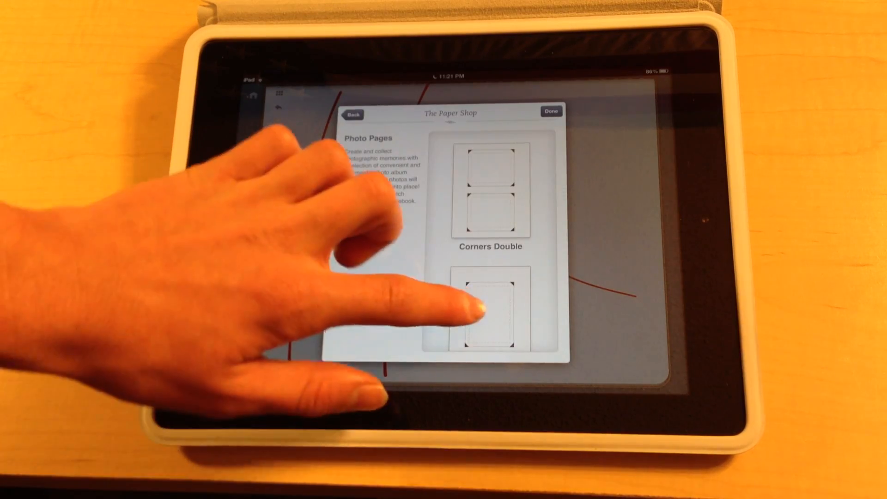
{"action": "scroll", "scroll_direction": "down", "scroll_amount": 3}
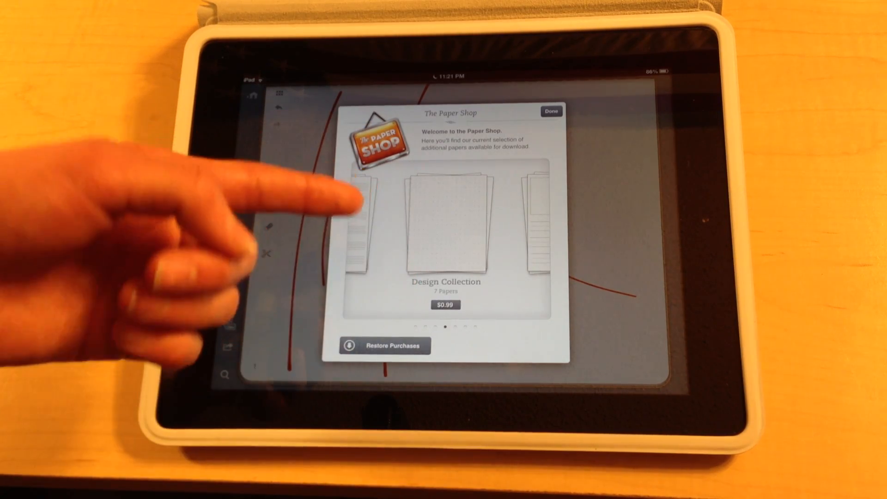
{"action": "left_click", "coordinate": [446, 221]}
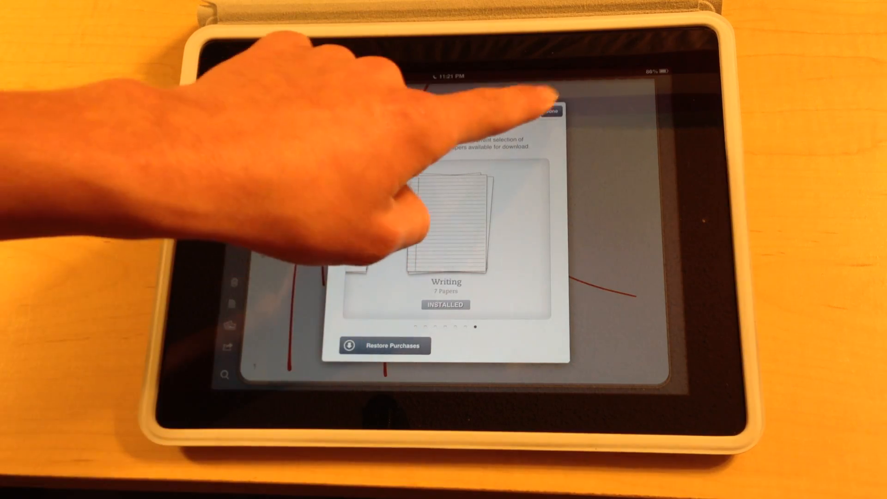
Close the shop and apply Storyboard Graph paper from the Writing collection
{"action": "left_click", "coordinate": [552, 113]}
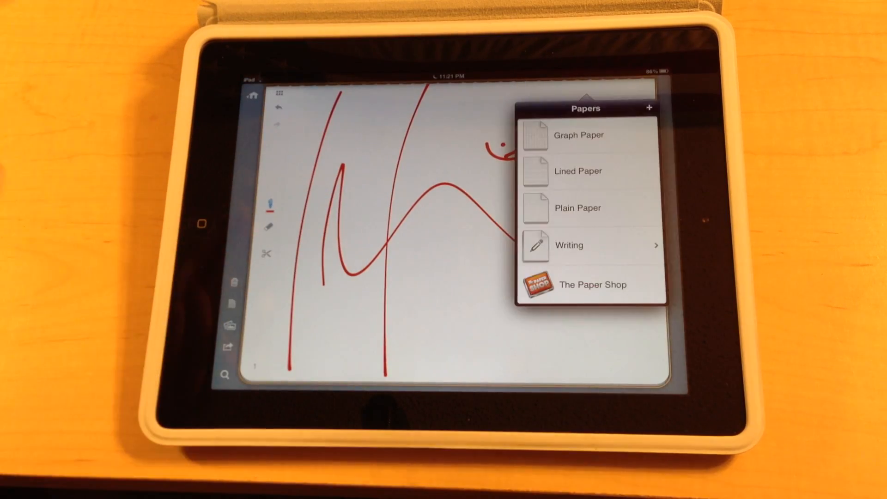
{"action": "left_click", "coordinate": [569, 245]}
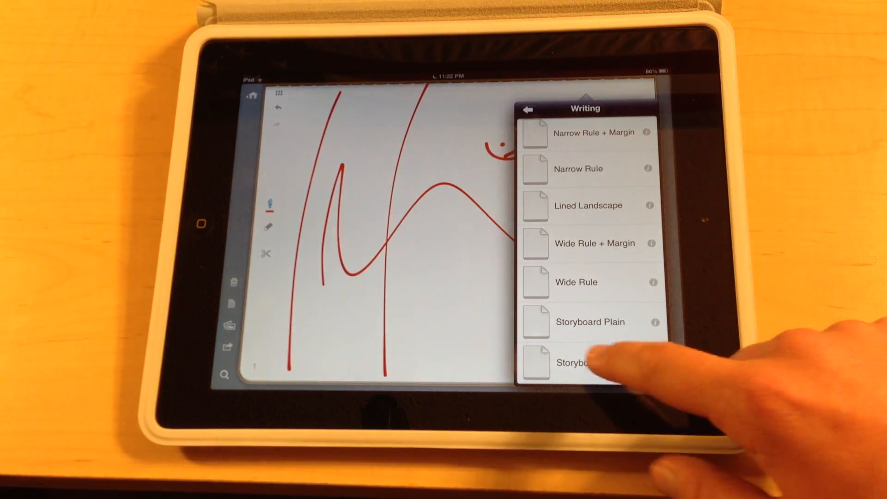
{"action": "left_click", "coordinate": [577, 362]}
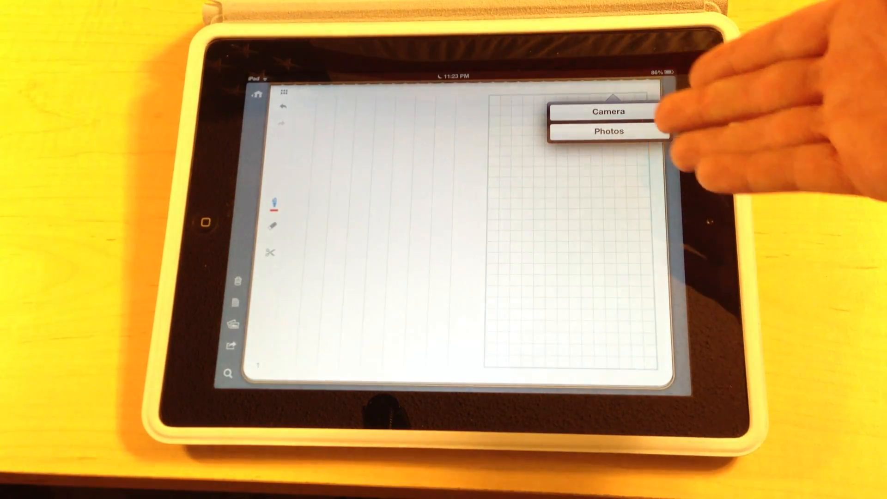
Insert a phone home-screen screenshot from the Camera Roll onto the storyboard page
{"action": "left_click", "coordinate": [609, 131]}
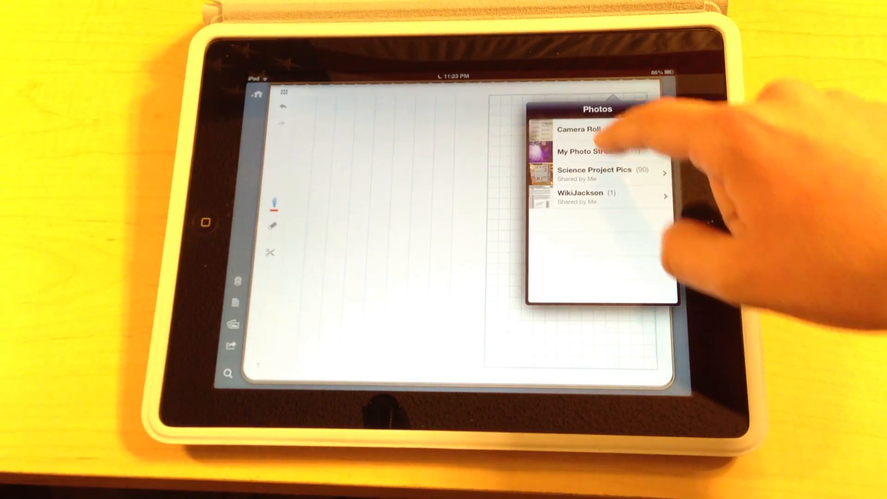
{"action": "left_click", "coordinate": [578, 129]}
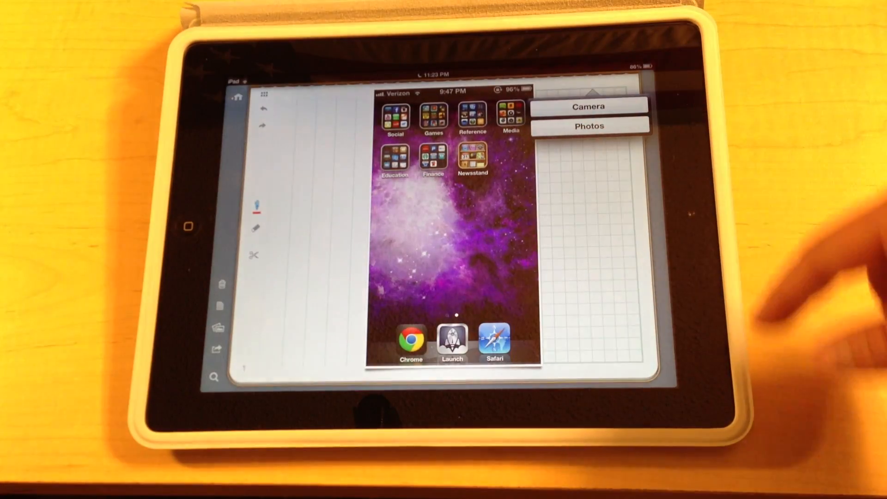
{"action": "left_click", "coordinate": [588, 106]}
{"action": "type", "text": "hi"}
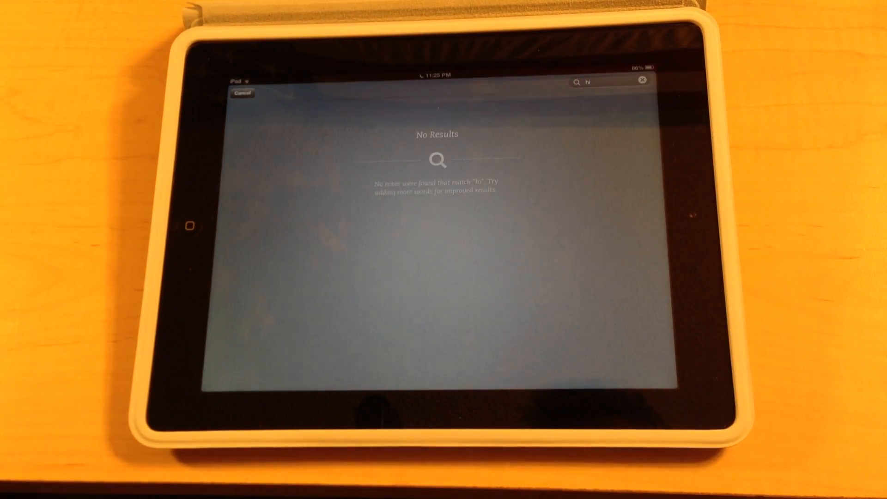
Search the notes for 'page', find no matches, then clear the search field
{"action": "left_click", "coordinate": [588, 82]}
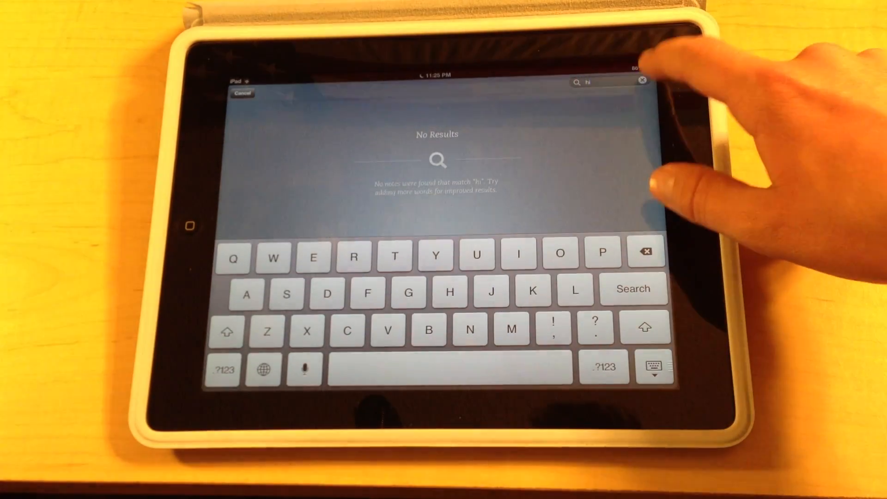
{"action": "type", "text": "page"}
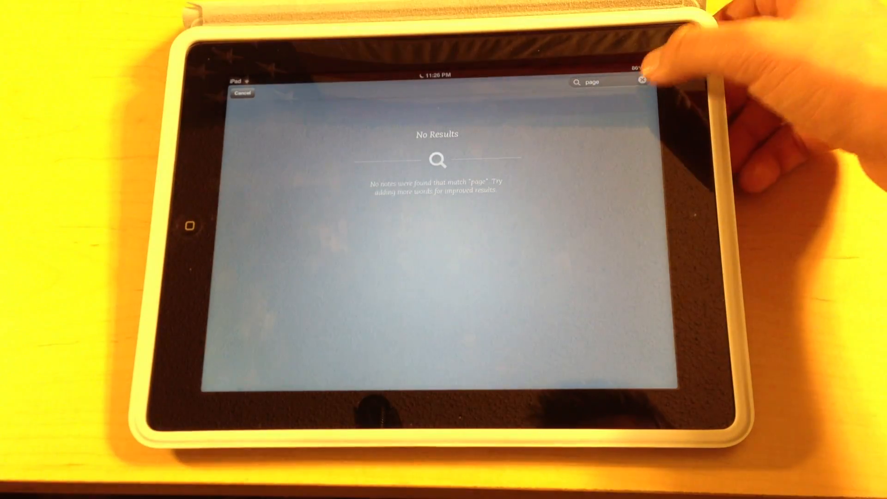
{"action": "left_click", "coordinate": [642, 81]}
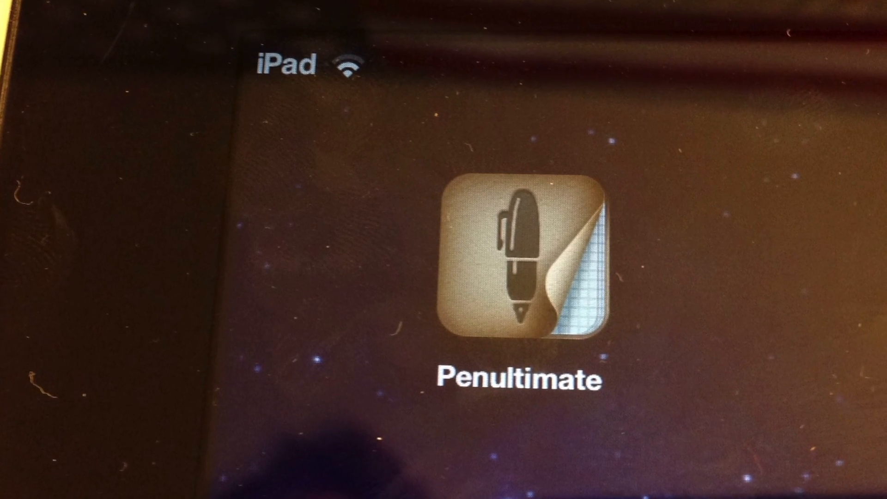
Relaunch Penultimate from its home-screen icon, bringing up the Evernote Penultimate splash screen
{"action": "left_click", "coordinate": [521, 257]}
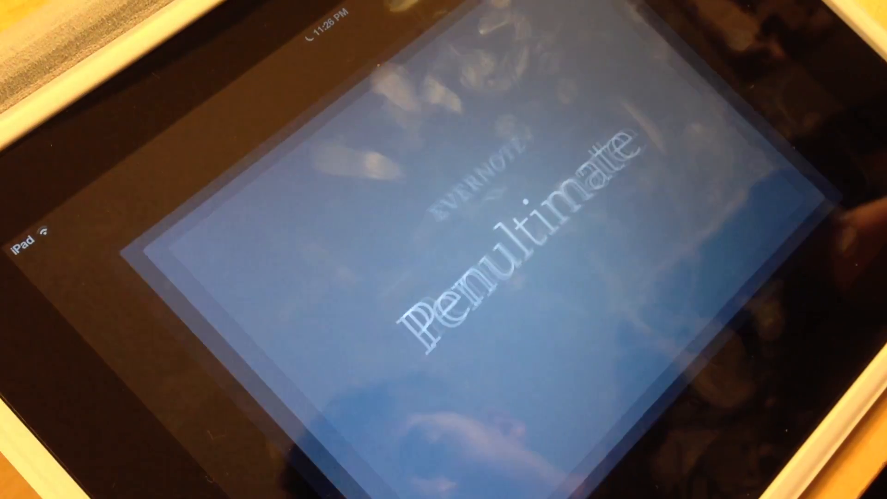